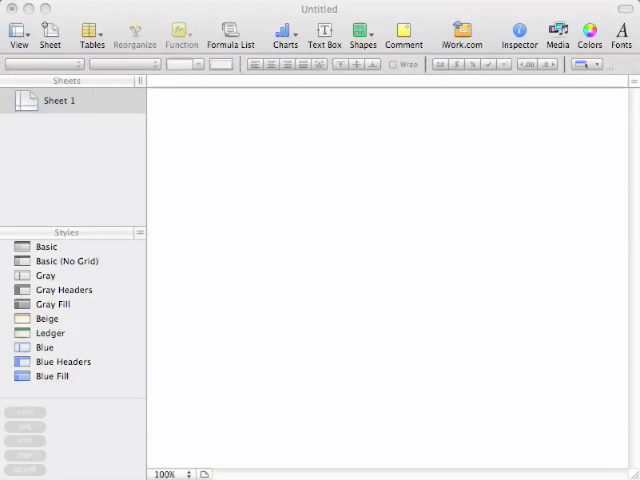
mouse_move(214, 185)
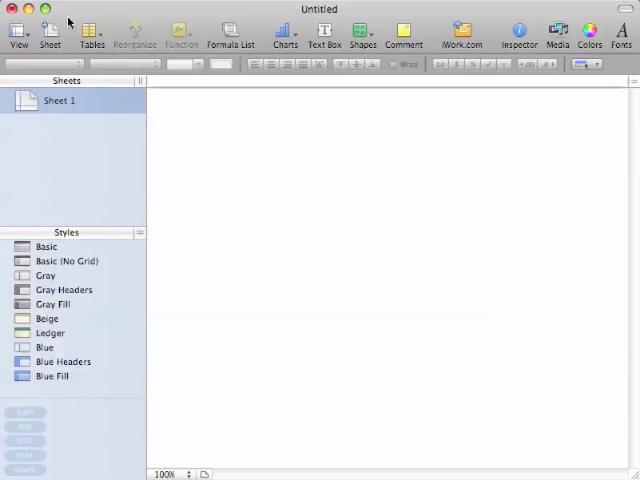
mouse_move(50, 35)
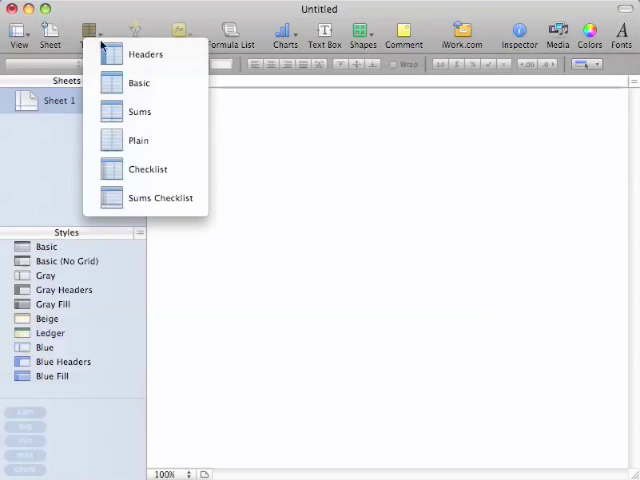
- Insert a basic table labelled Capital, Interest per Anum, Interest Per Month, trimmed to two columns
left_click(143, 83)
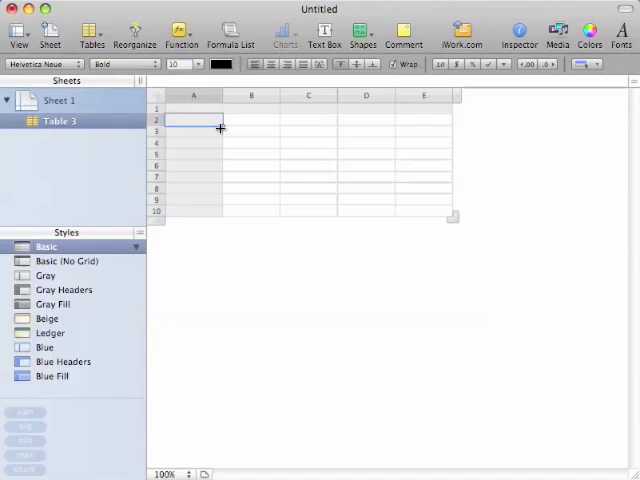
mouse_move(402, 248)
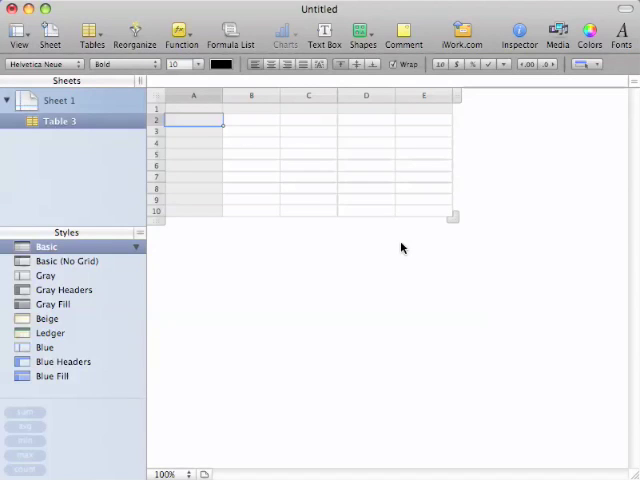
type("Cap")
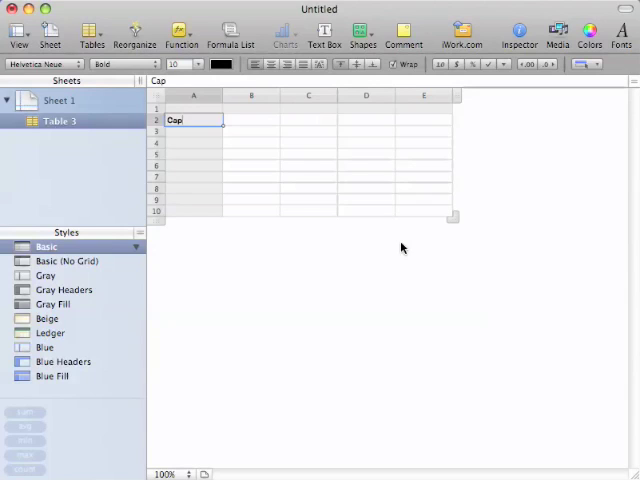
type("ital")
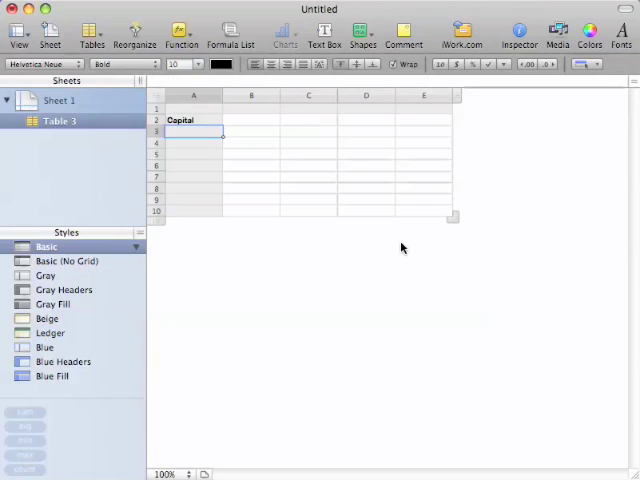
type("Interest per")
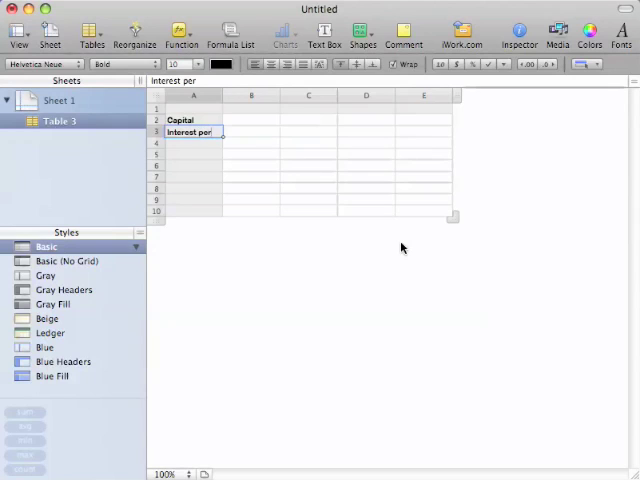
type("Anum")
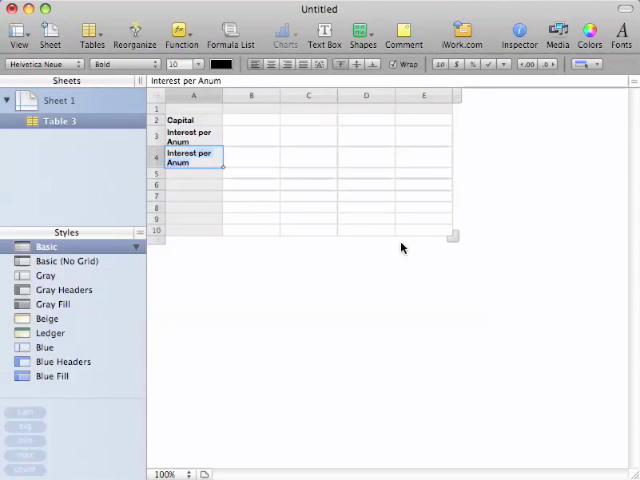
type("Interest Per M")
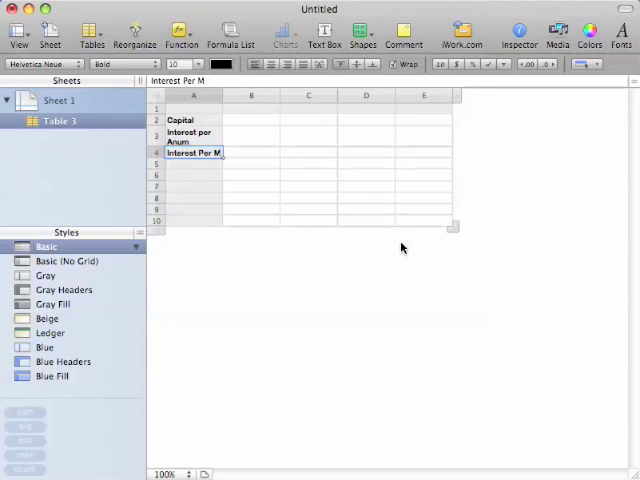
type("onth")
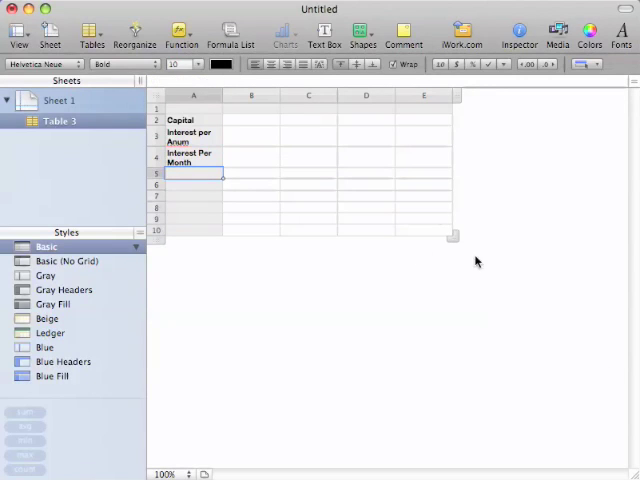
left_click_drag(452, 236, 337, 200)
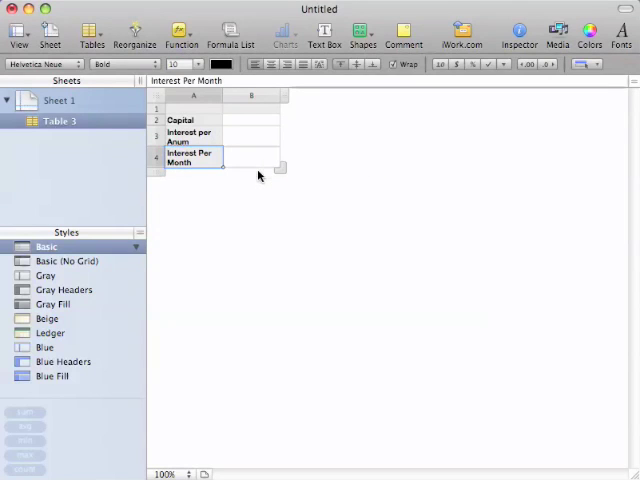
- Enter 3000 for Capital and 0.05 for Interest per Anum in column B
left_click(252, 119)
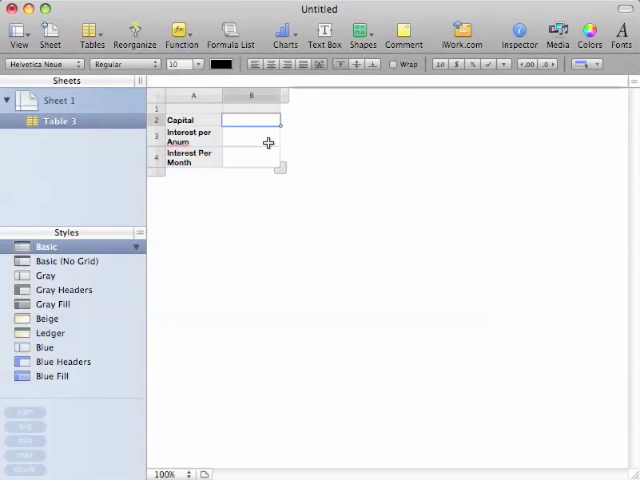
type("300")
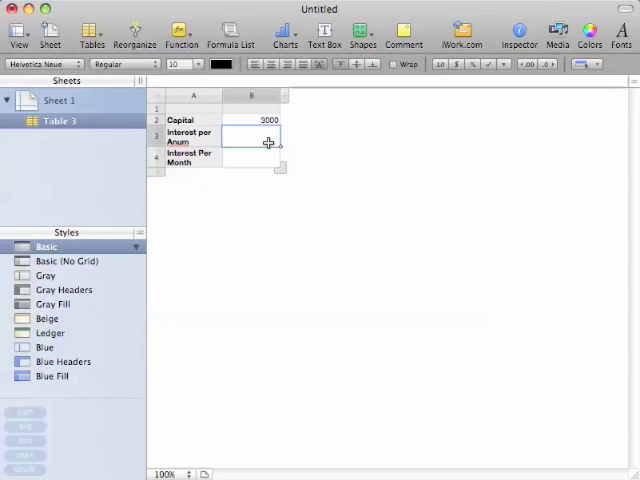
type("0.05")
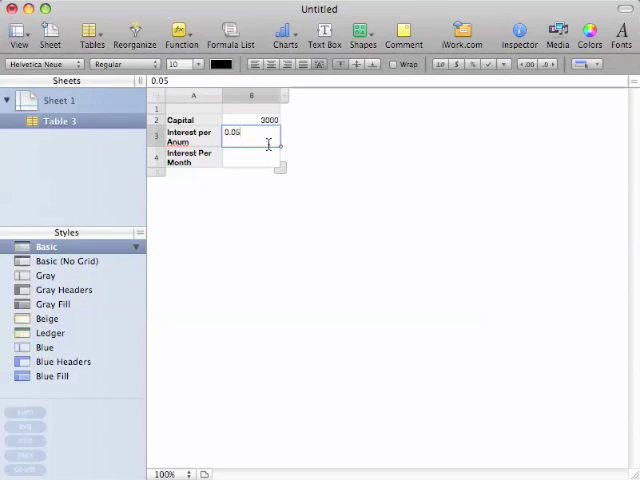
key("Return")
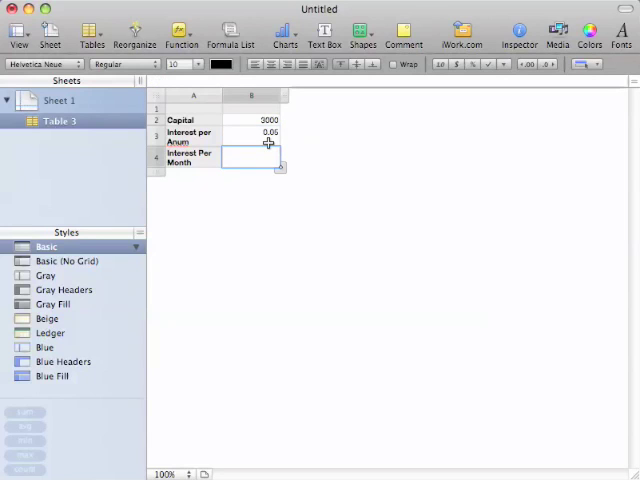
left_click(252, 120)
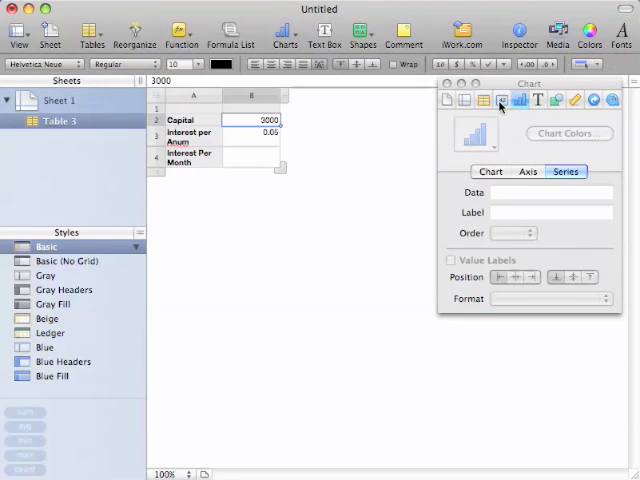
- Format Capital as currency and compute Interest Per Month as =B3/12, shown as a percentage
left_click(500, 99)
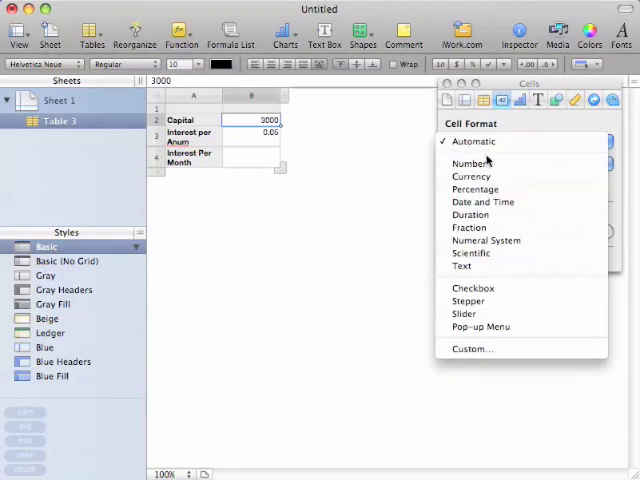
left_click(472, 176)
type("=")
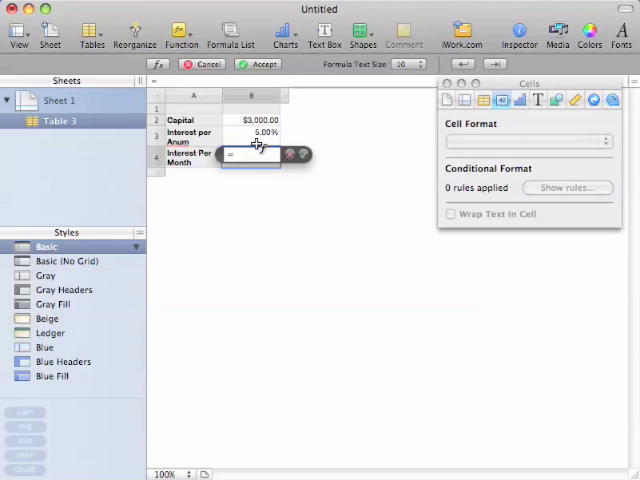
left_click(255, 132)
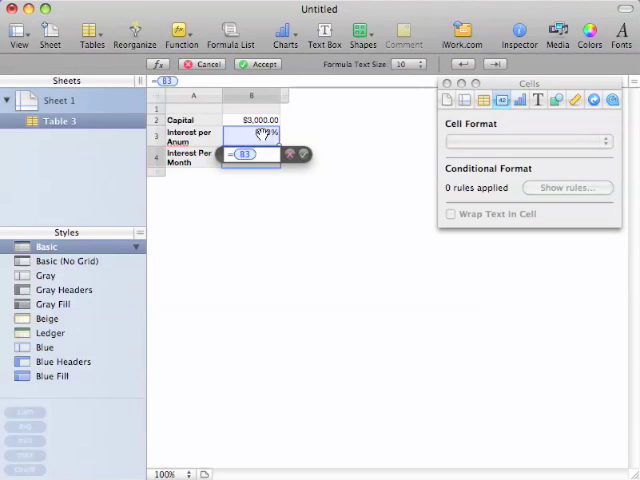
type("/12")
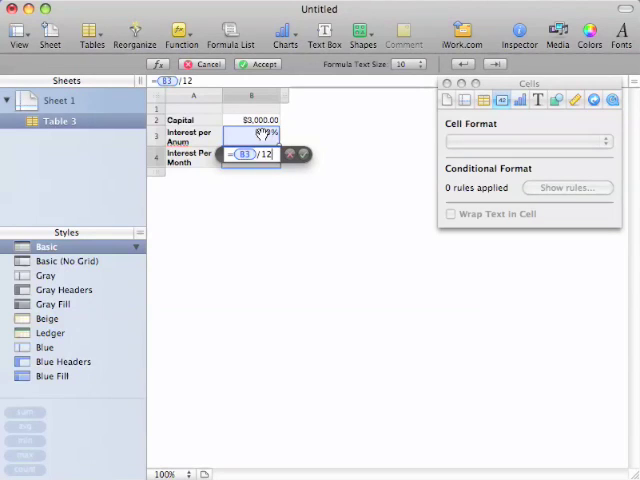
left_click(246, 64)
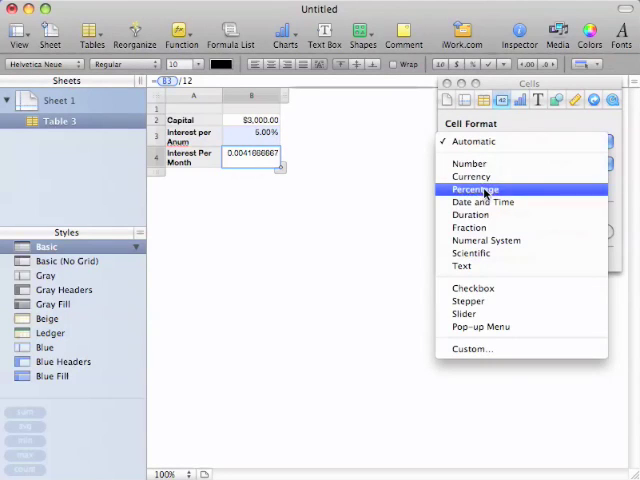
left_click(476, 189)
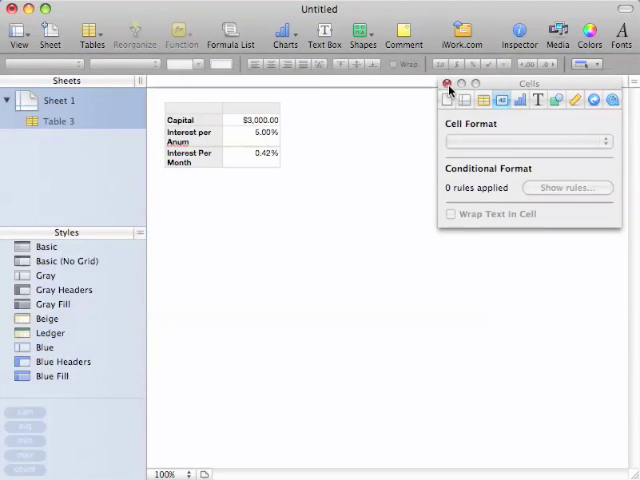
- Close the Cells Inspector panel
left_click(444, 83)
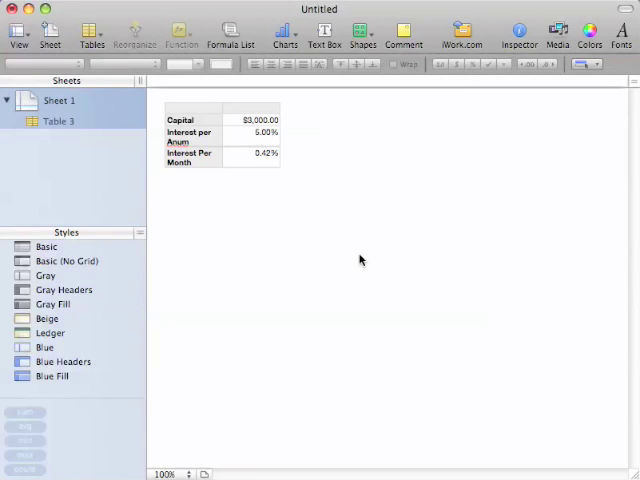
mouse_move(110, 25)
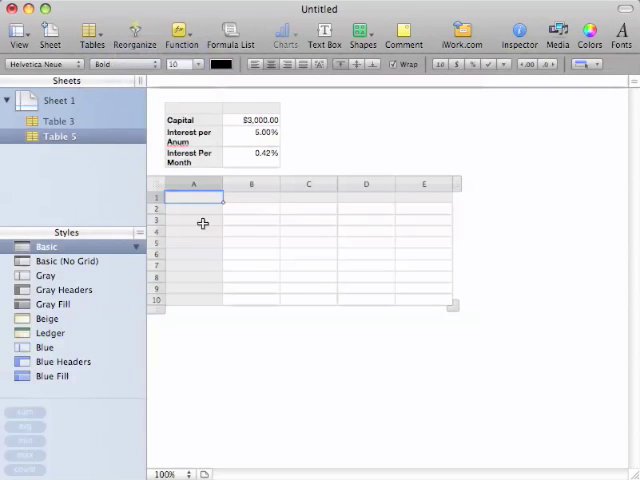
- Add a second table headed Month, Interest and Capital, starting the Month column at 0
type("MO")
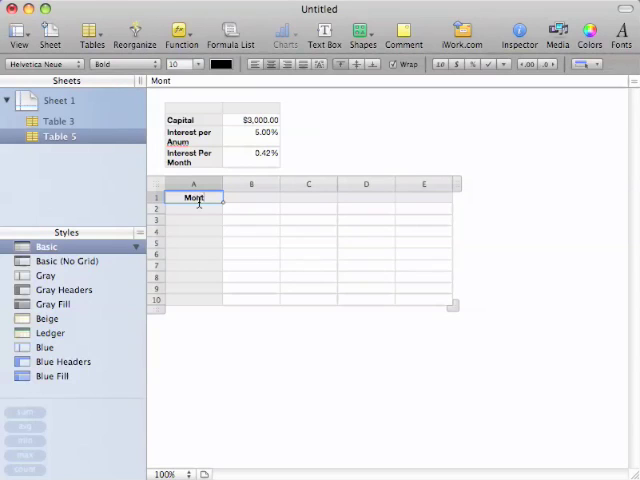
type("Intereset")
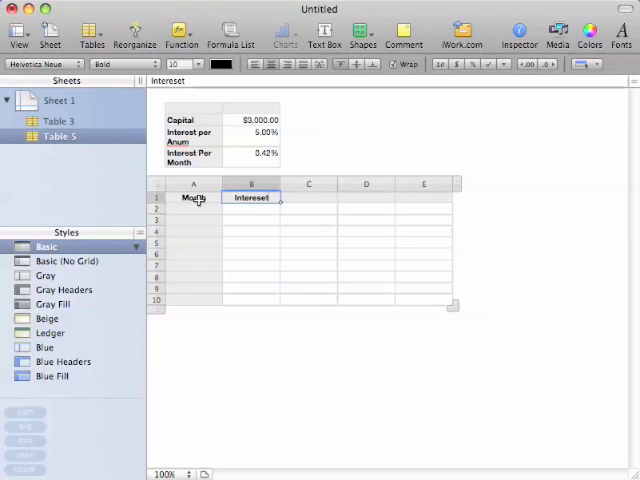
key("Backspace")
type("Capital")
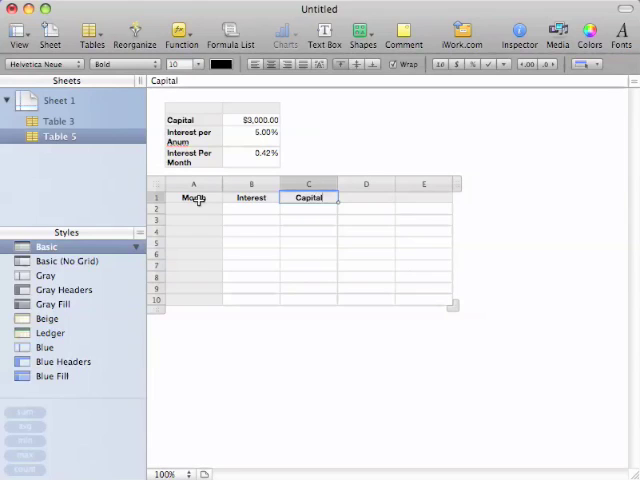
left_click(193, 209)
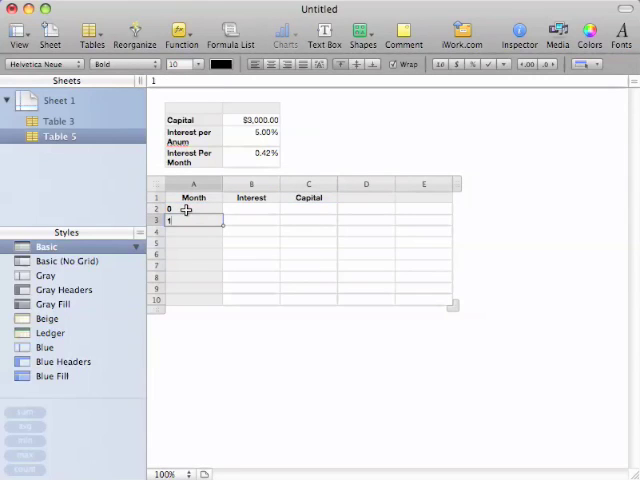
- Fill months 0–24 down the Month column and set month 0 Capital to $3,000.00
left_click(193, 208)
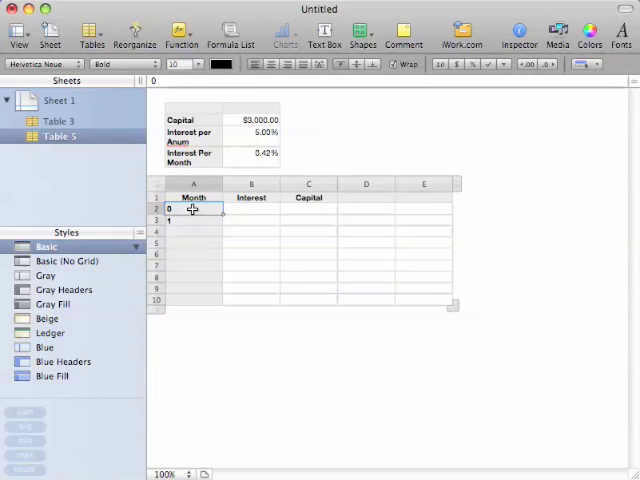
scroll("down", 3)
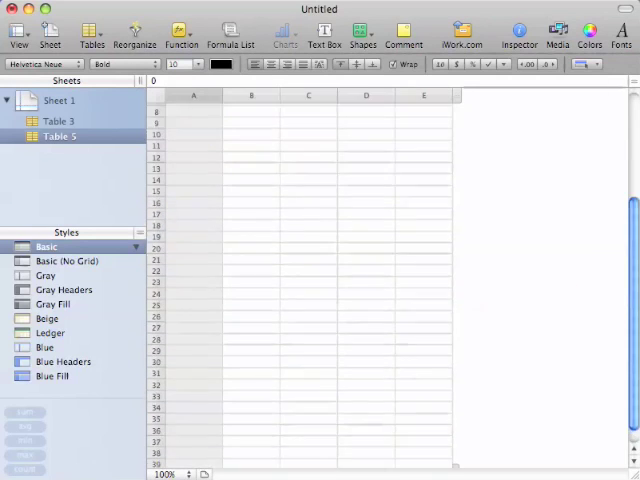
scroll("down", 3)
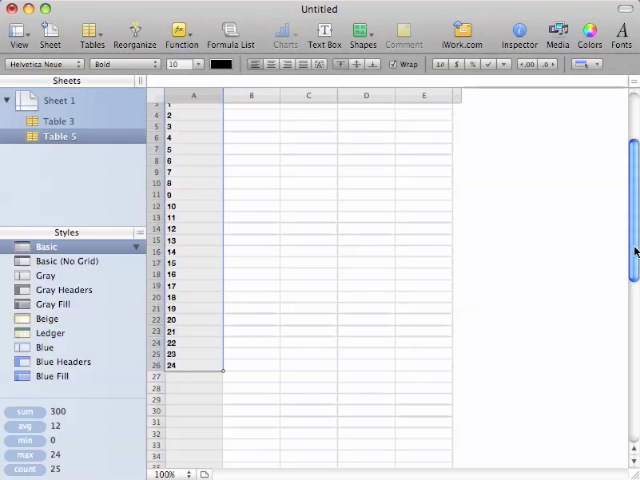
scroll("down", 3)
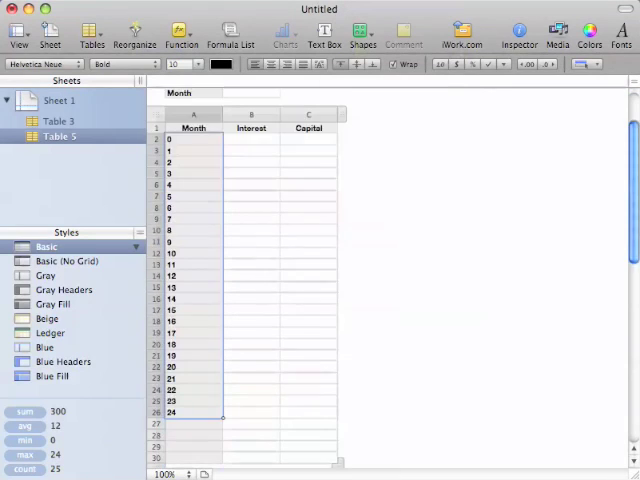
scroll("down", 3)
type("$3,000.00")
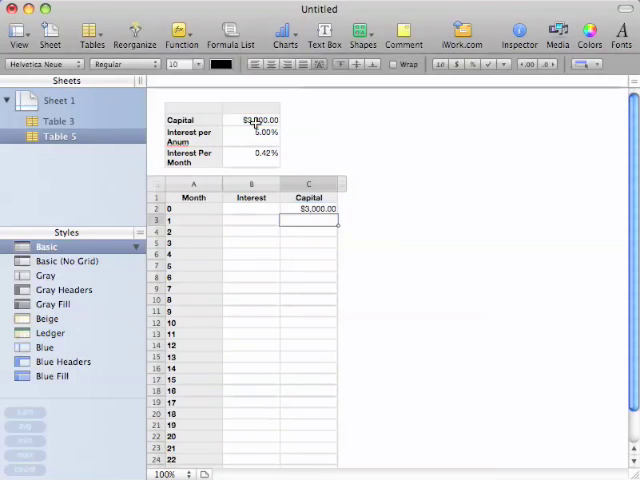
left_click(251, 219)
type("=")
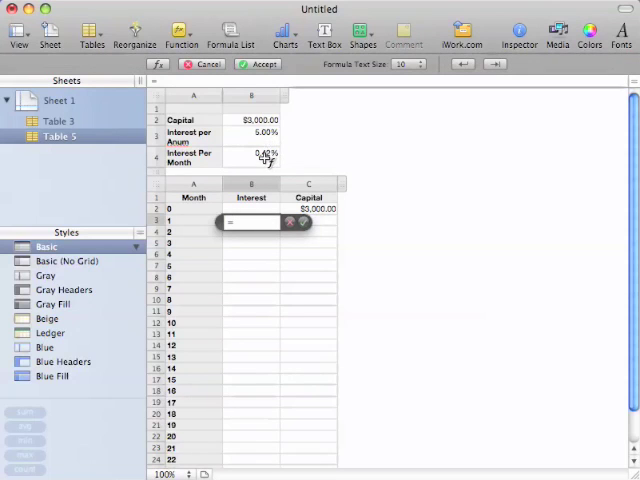
- Set month 1 interest to =Table 3::$B$4*Table 3::$B$2 ($12.50) and begin its capital formula
left_click(258, 155)
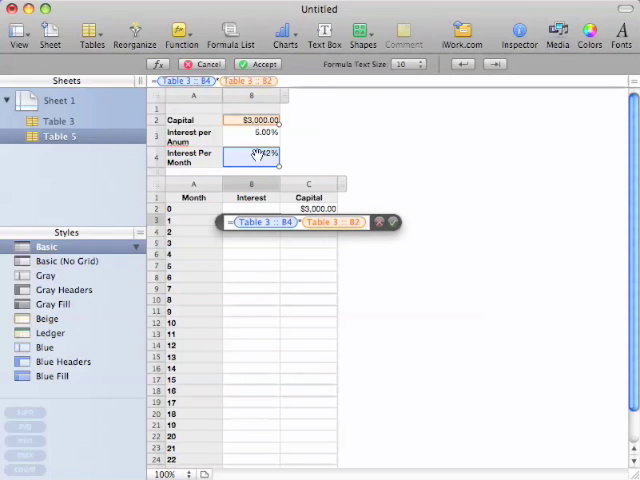
left_click(292, 221)
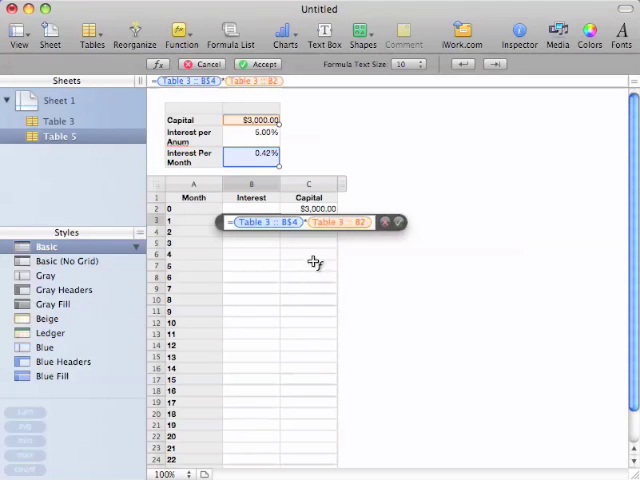
left_click(385, 222)
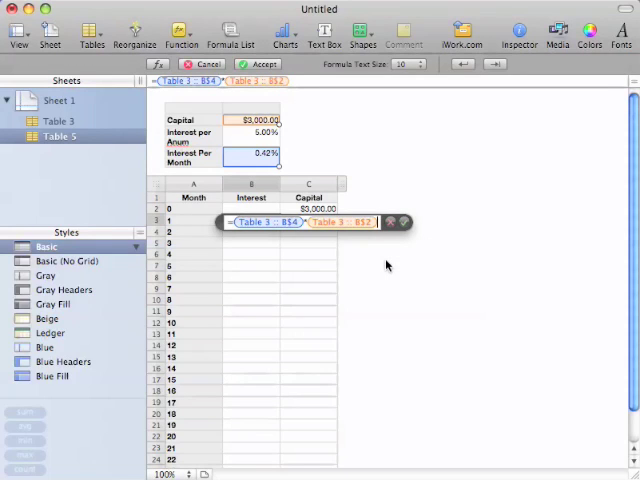
key("Return")
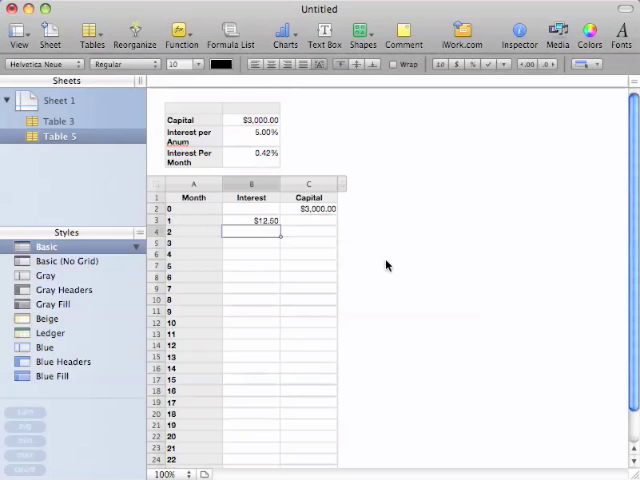
left_click(310, 220)
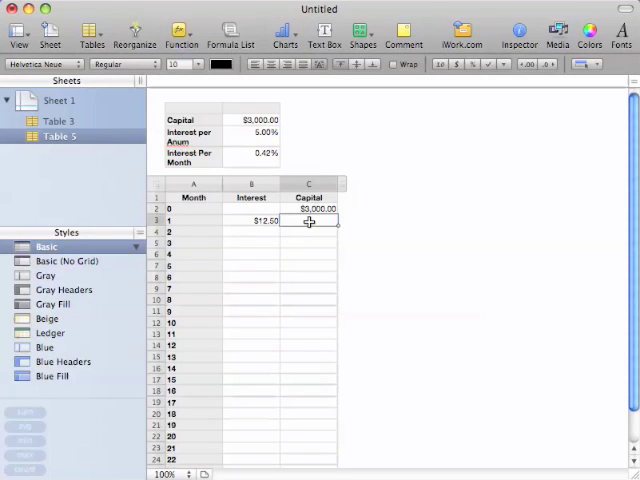
double_click(313, 208)
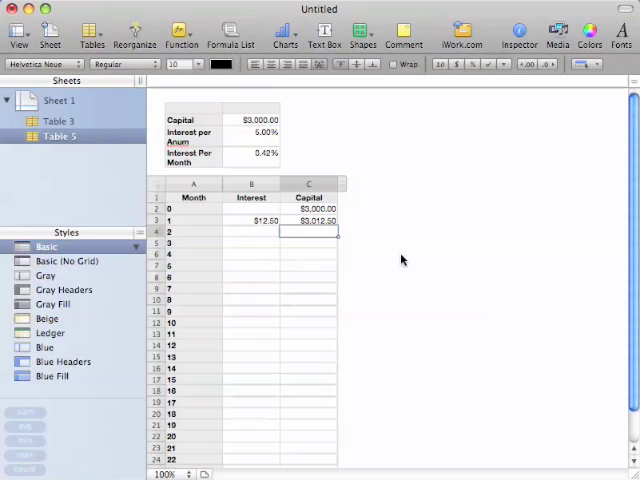
mouse_move(243, 220)
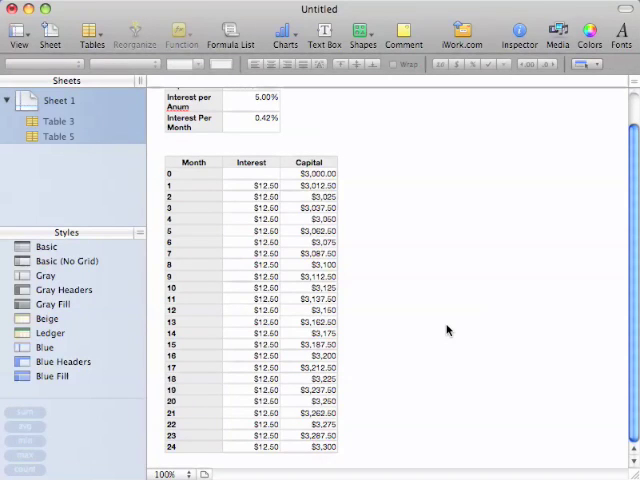
mouse_move(338, 454)
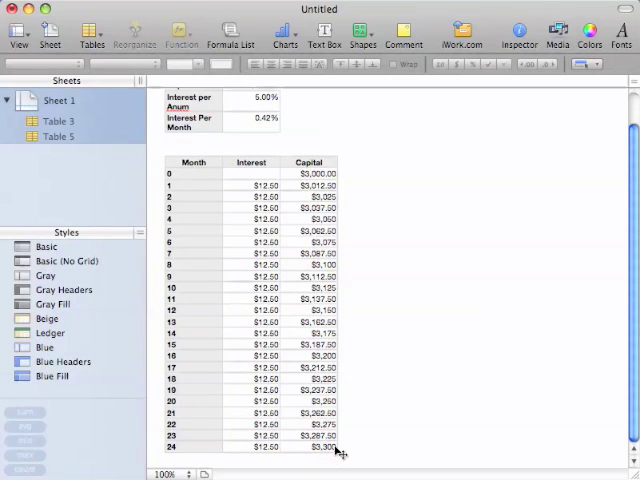
mouse_move(337, 210)
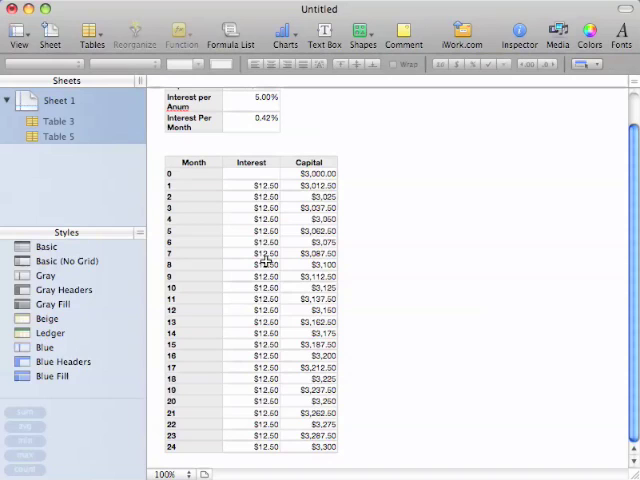
mouse_move(253, 177)
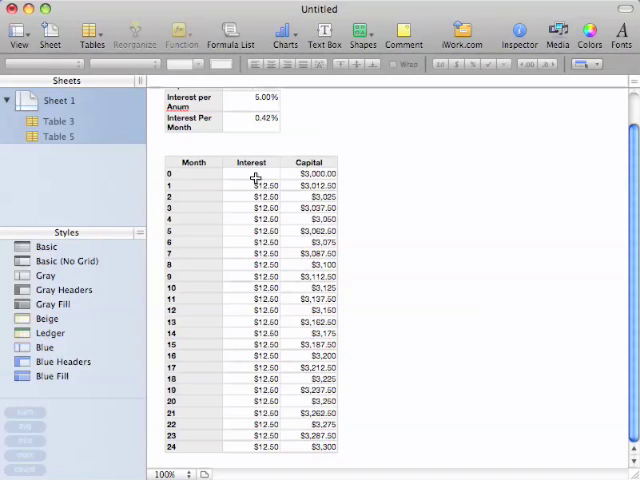
mouse_move(351, 263)
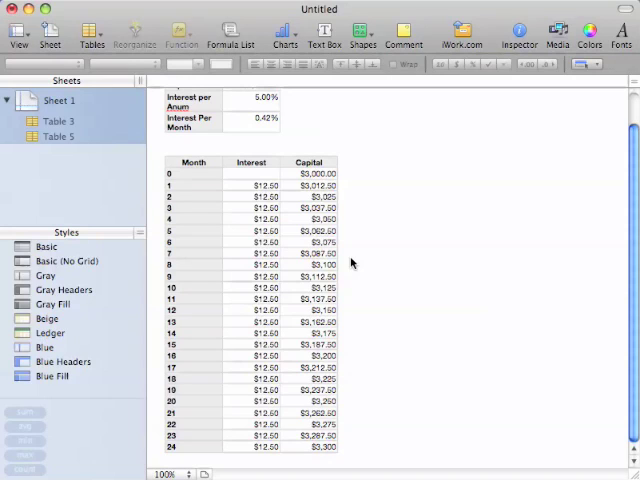
mouse_move(423, 284)
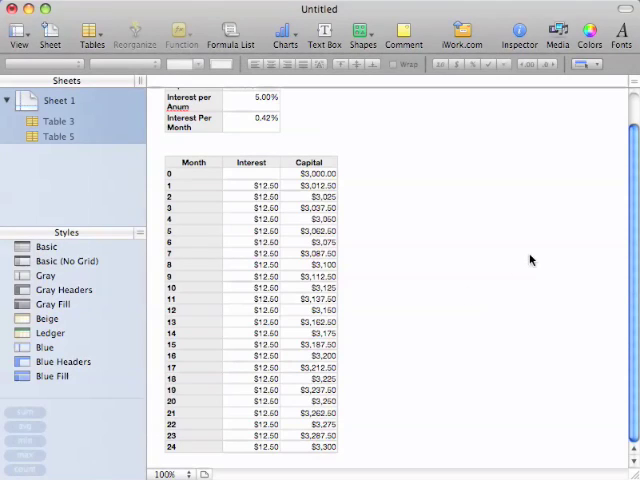
- Plot the Capital column as a line chart and enlarge it beside the table
left_click(310, 162)
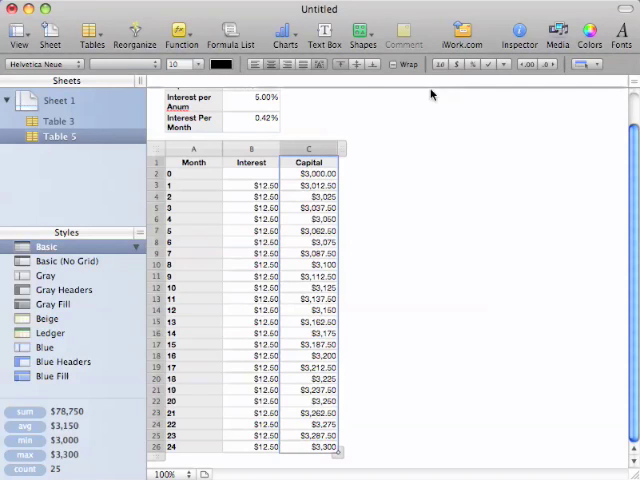
left_click(286, 37)
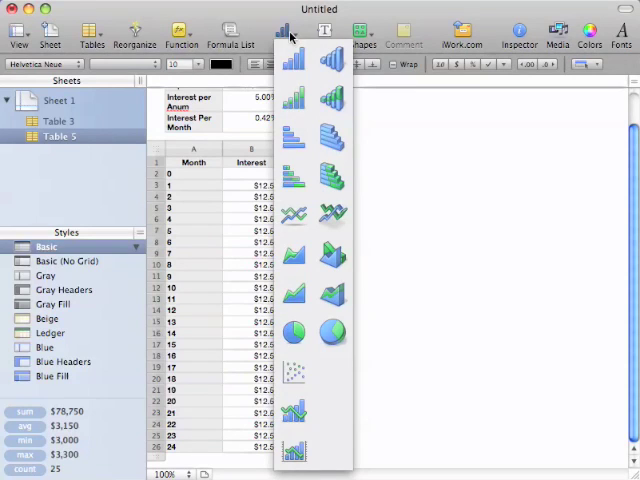
mouse_move(293, 214)
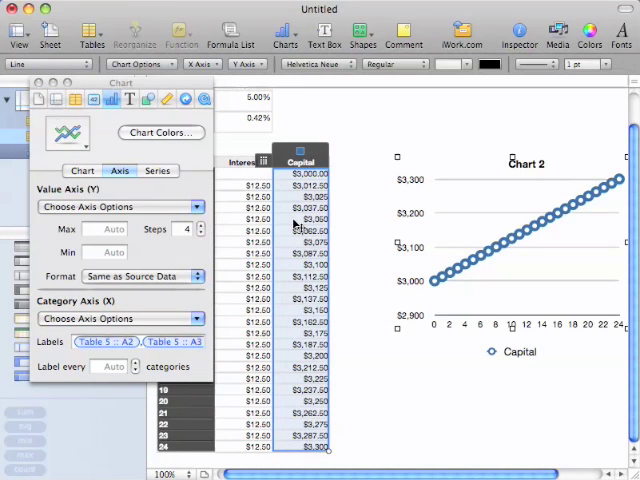
mouse_move(469, 302)
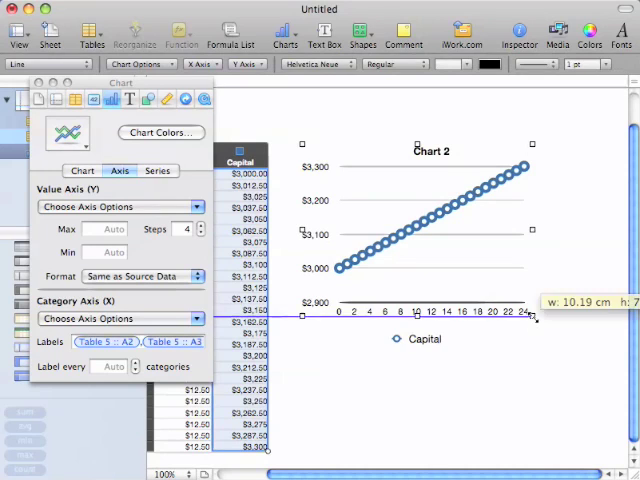
left_click_drag(533, 318, 595, 447)
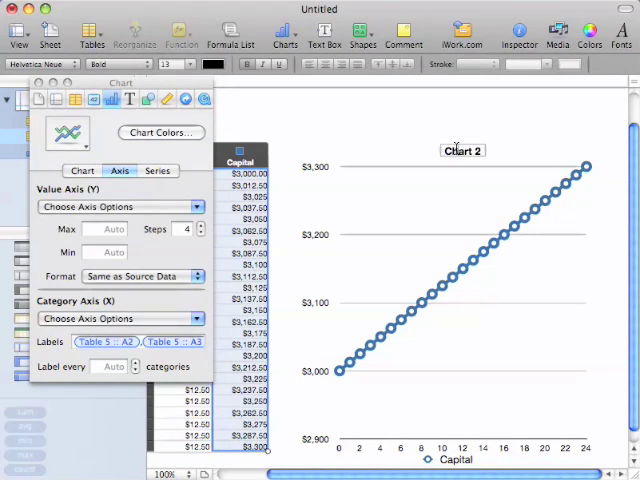
mouse_move(502, 165)
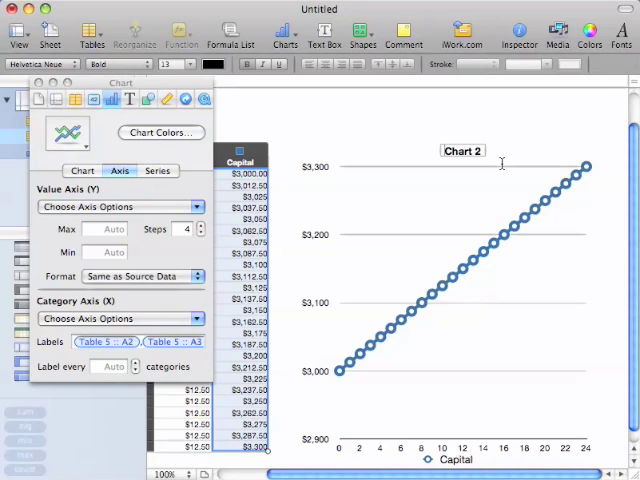
mouse_move(481, 153)
type("apital Growth - ")
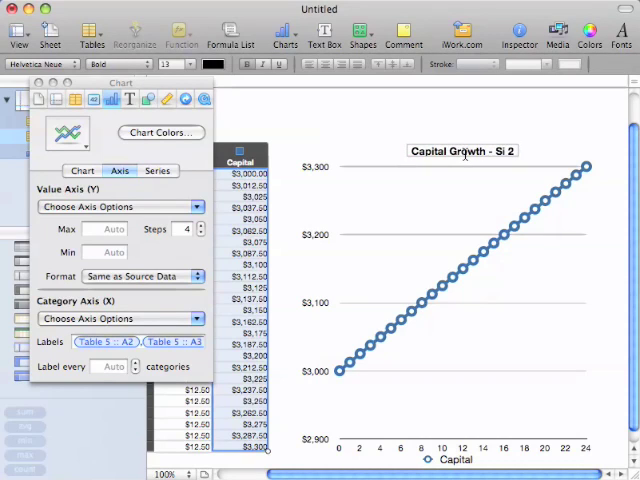
- Retitle the chart 'Capital Growth - Simple Interest'
type("Simple Interest")
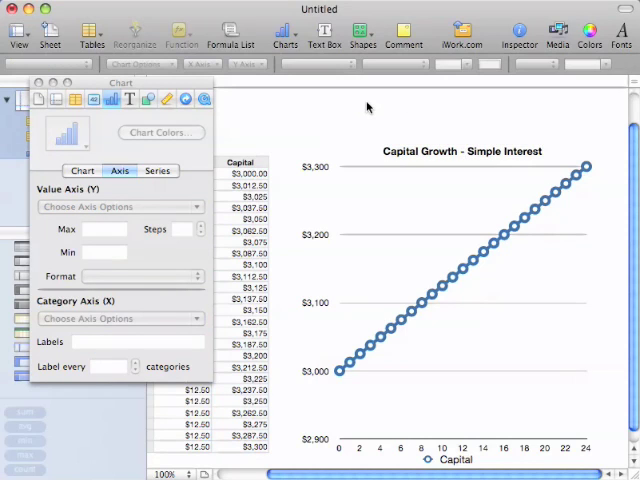
mouse_move(120, 80)
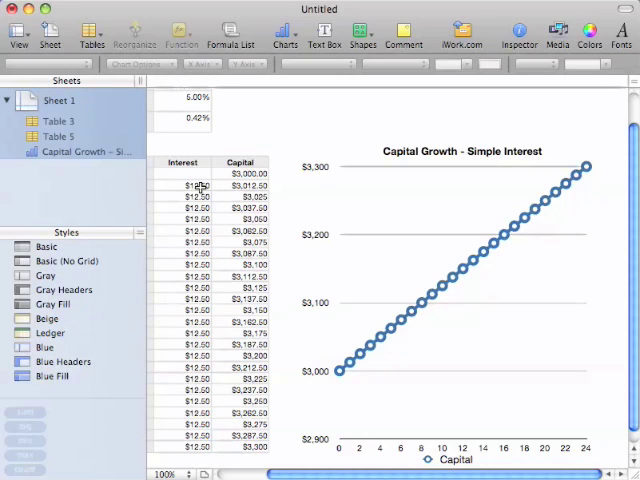
mouse_move(386, 343)
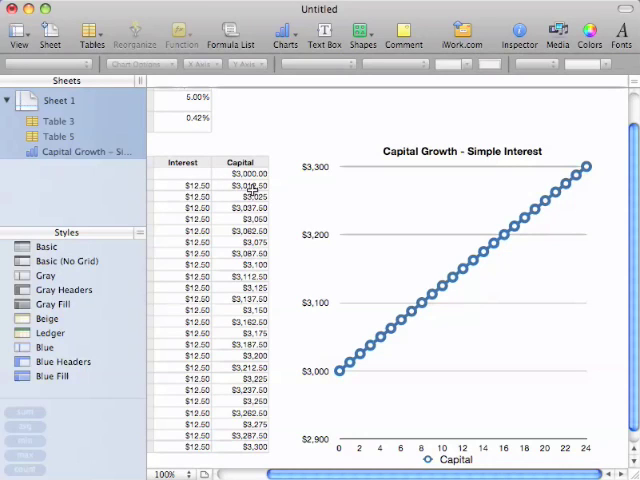
mouse_move(597, 289)
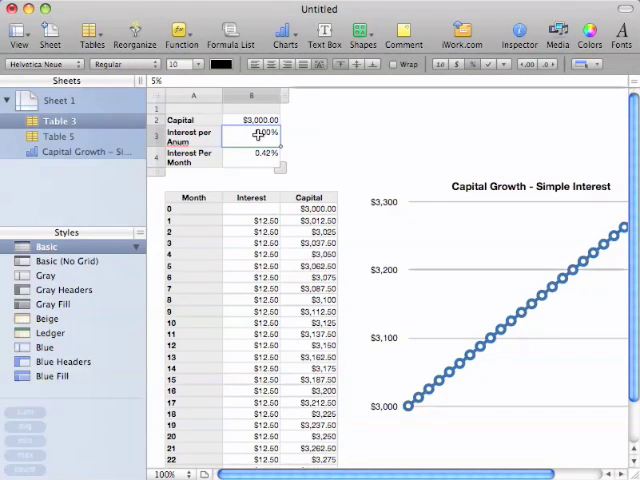
- Change the inputs to 6% annual interest and 5000 starting capital
type("6%")
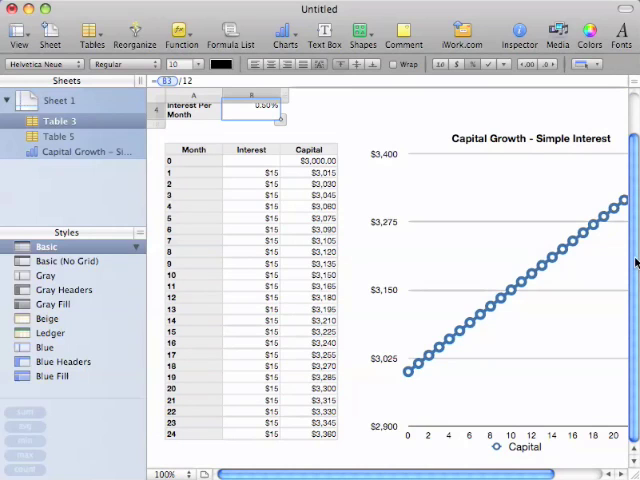
mouse_move(351, 474)
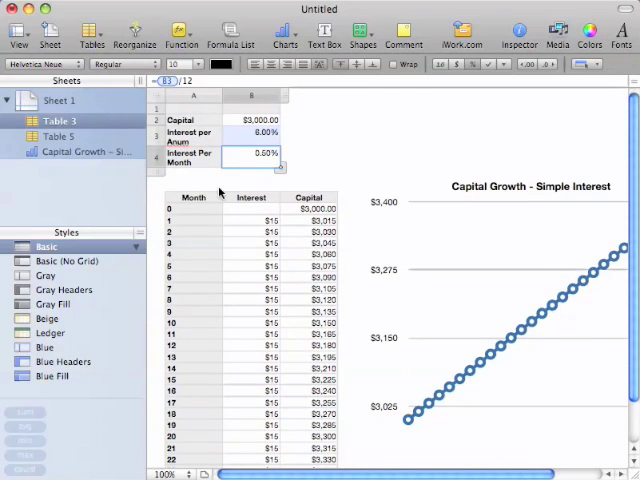
left_click(253, 119)
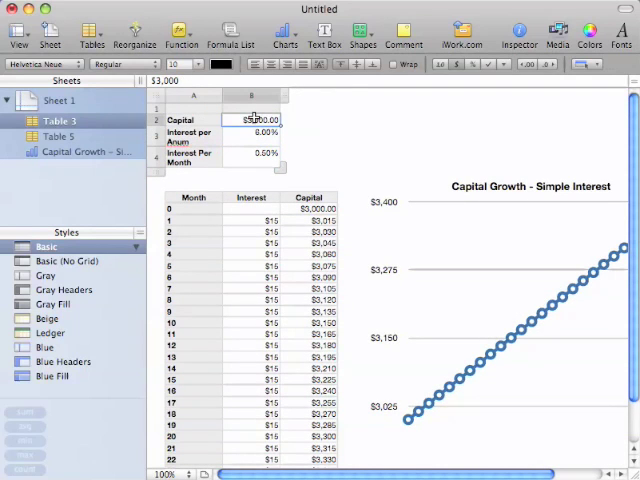
type("5000")
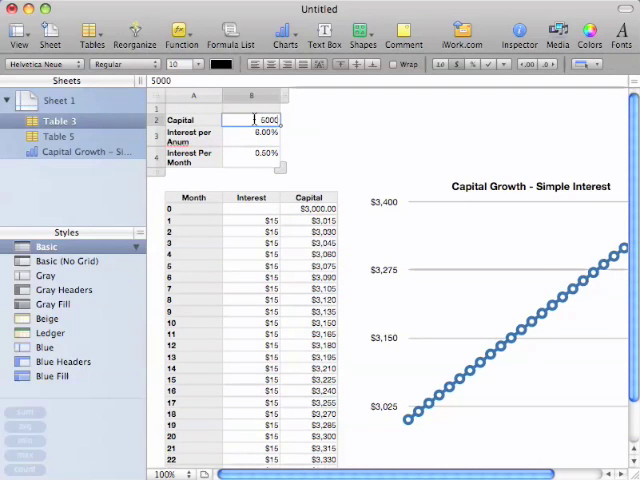
type("5000")
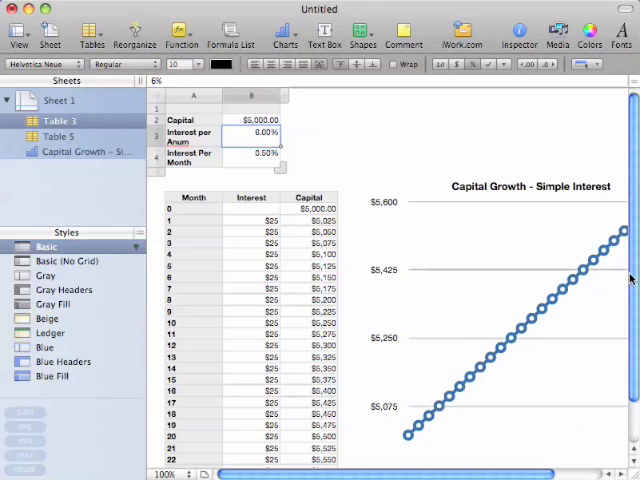
scroll("down", 3)
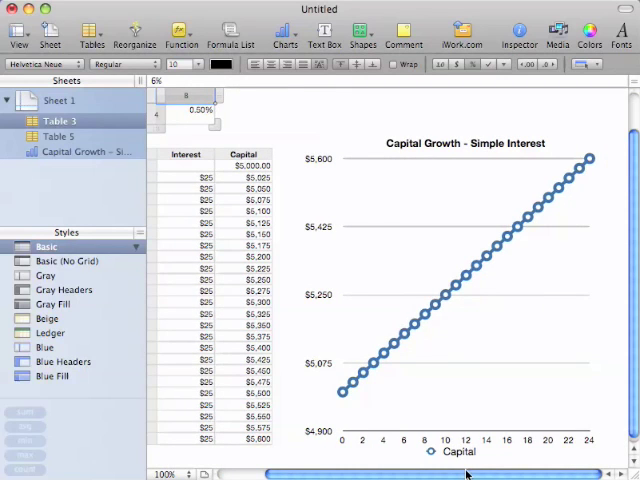
mouse_move(407, 380)
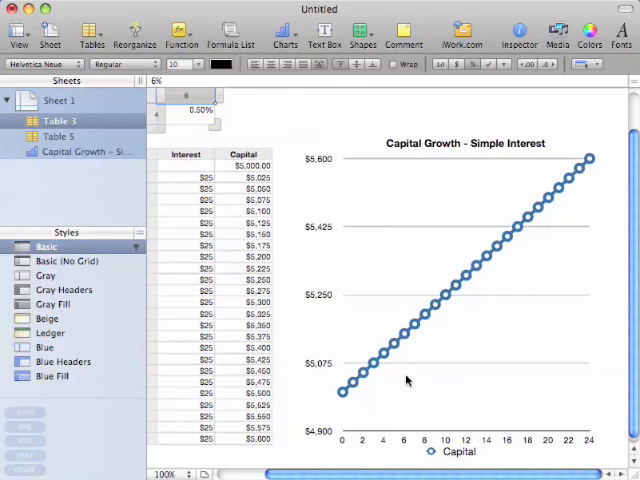
mouse_move(549, 227)
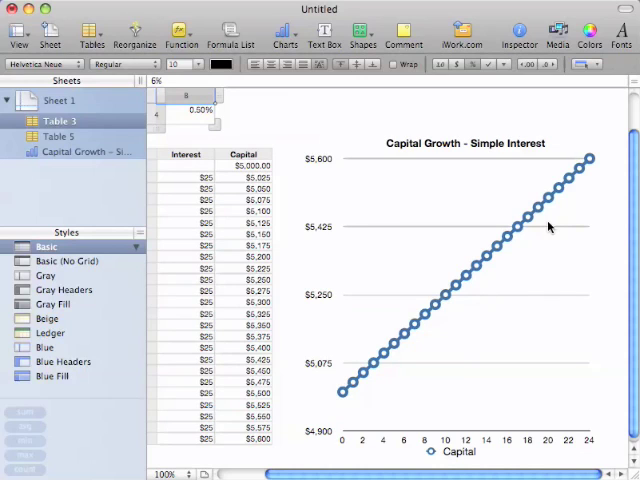